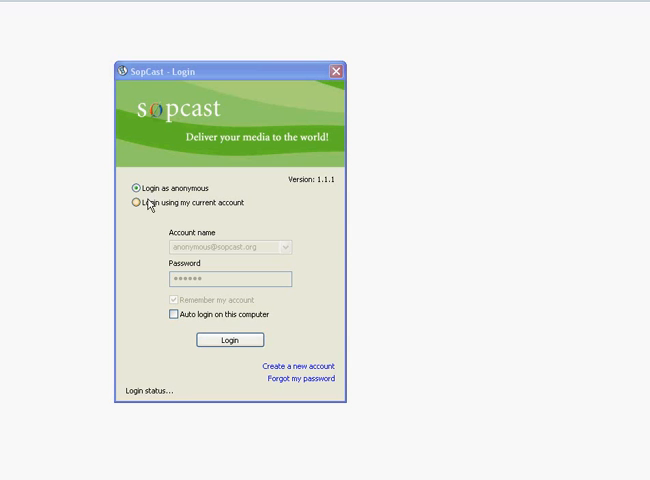
mouse_move(190, 212)
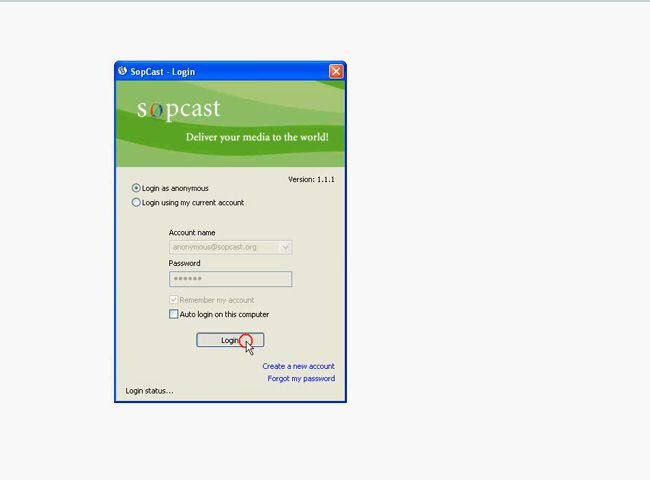
Log in to SopCast as anonymous and reach the main window's home page
left_click(228, 340)
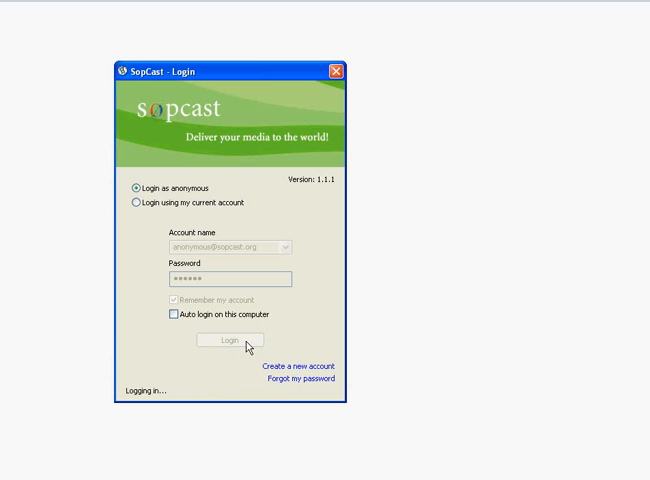
left_click(228, 342)
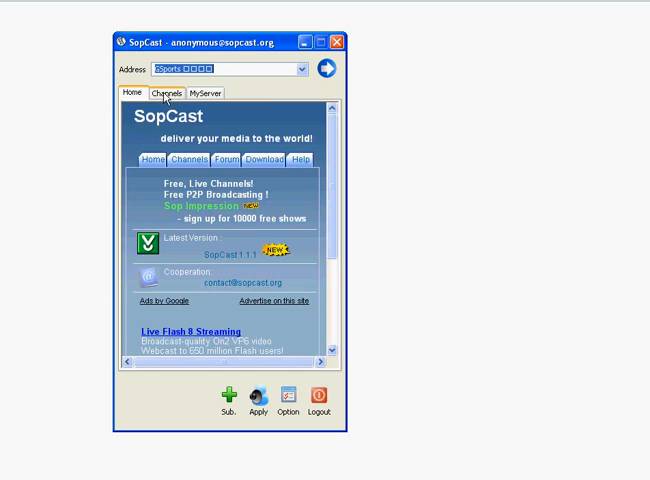
Show the All Channels list and scroll through its 105 channels, returning to the top
left_click(158, 92)
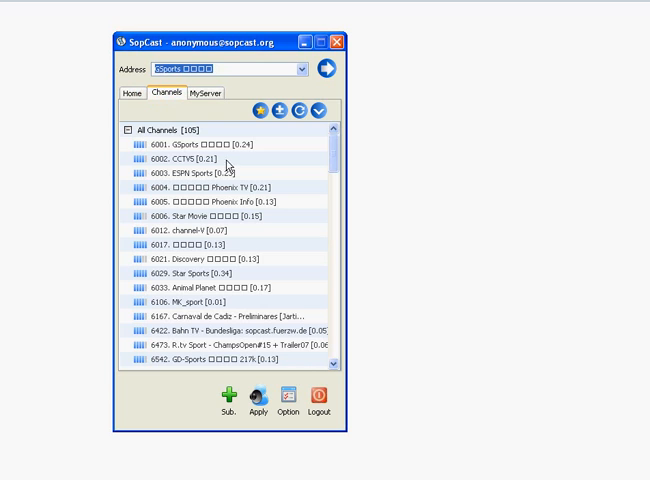
mouse_move(308, 220)
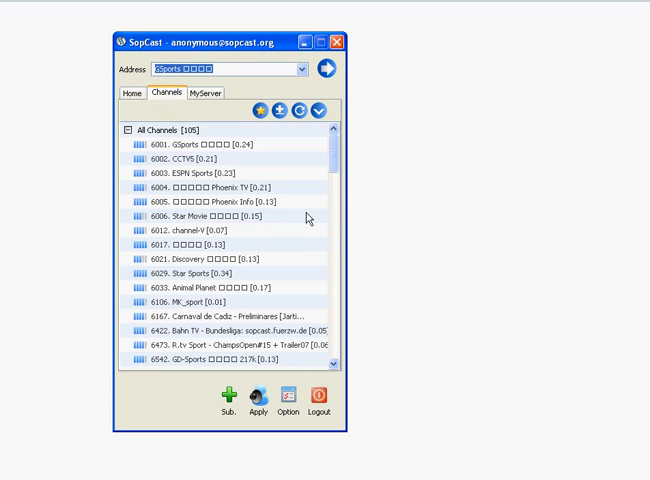
scroll("down", 3)
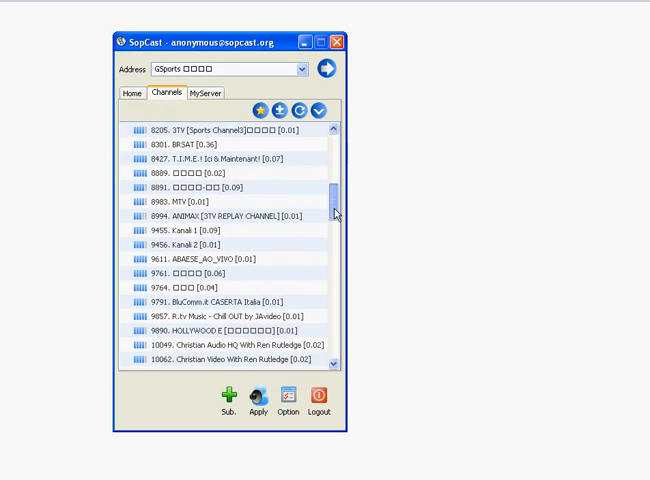
scroll("down", 3)
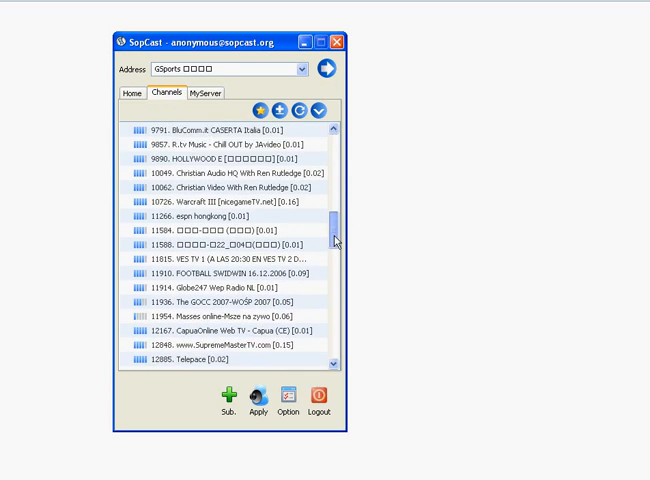
scroll("up", 3)
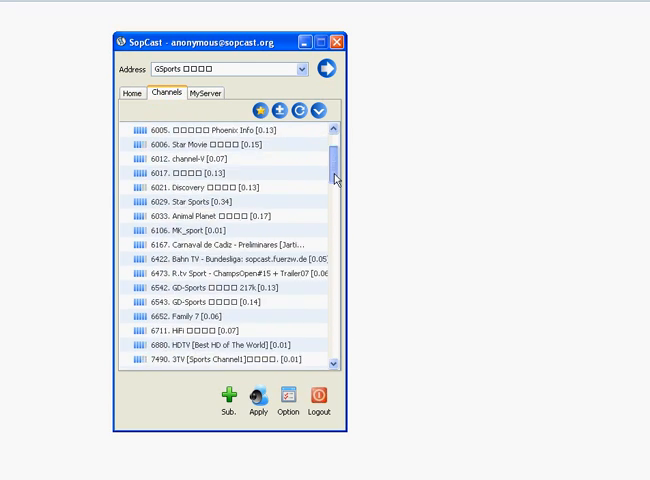
scroll("up", 3)
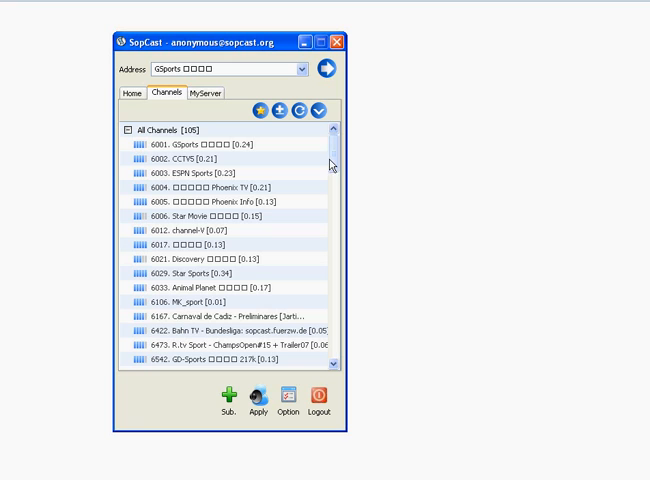
mouse_move(224, 148)
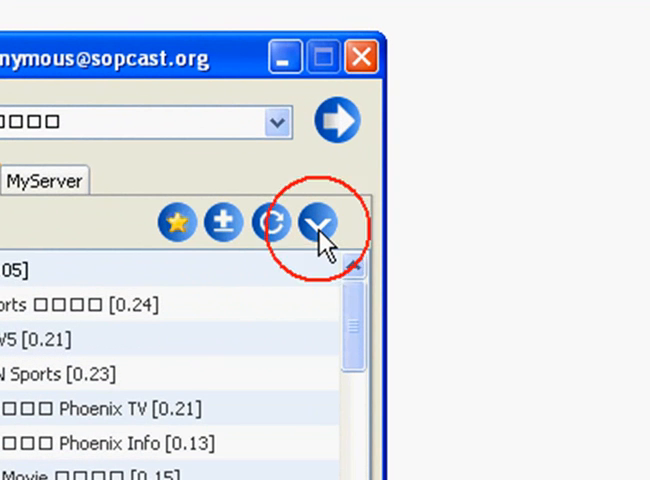
Switch the List Channels By setting from channel ID to Group
left_click(318, 224)
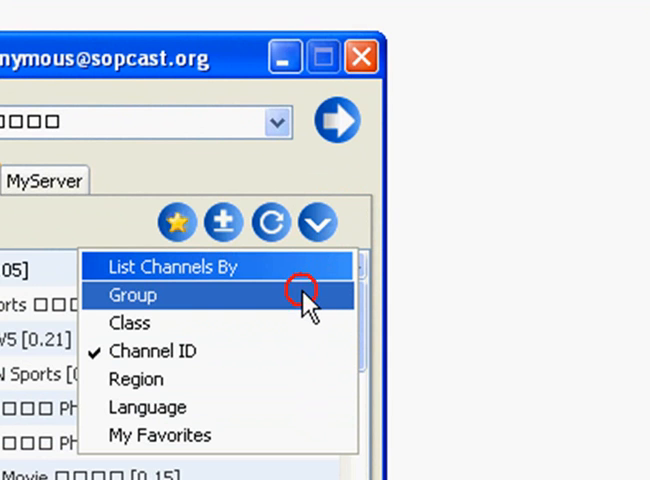
left_click(132, 296)
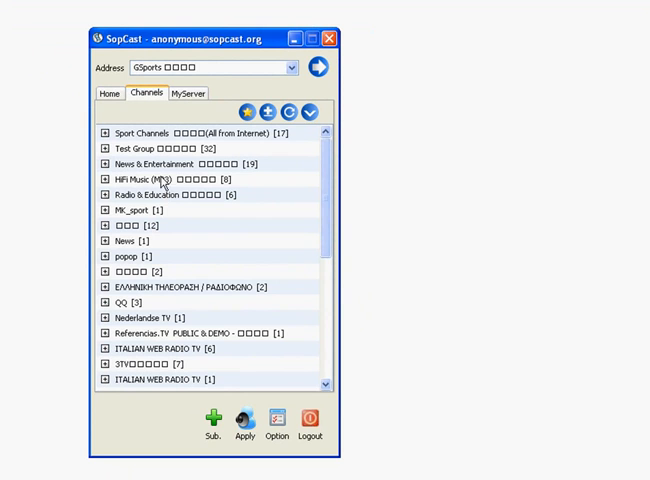
mouse_move(304, 144)
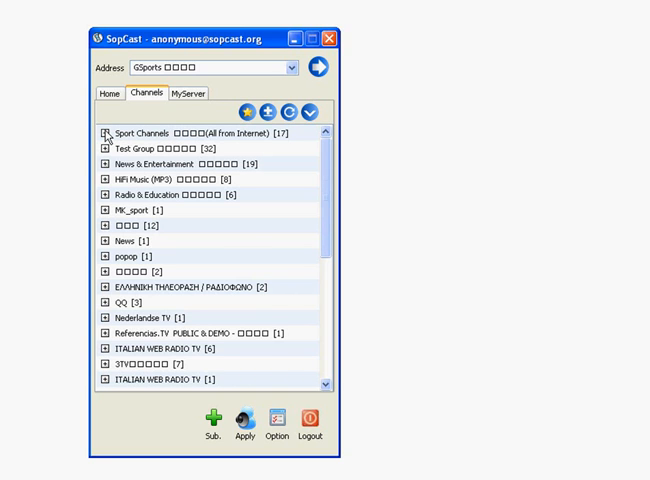
Expand Sport Channels and add ESPN Sports to My Favorites
left_click(100, 132)
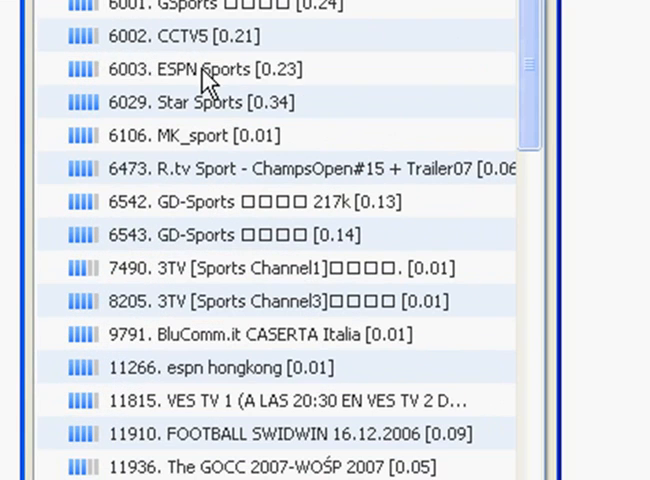
left_click(204, 68)
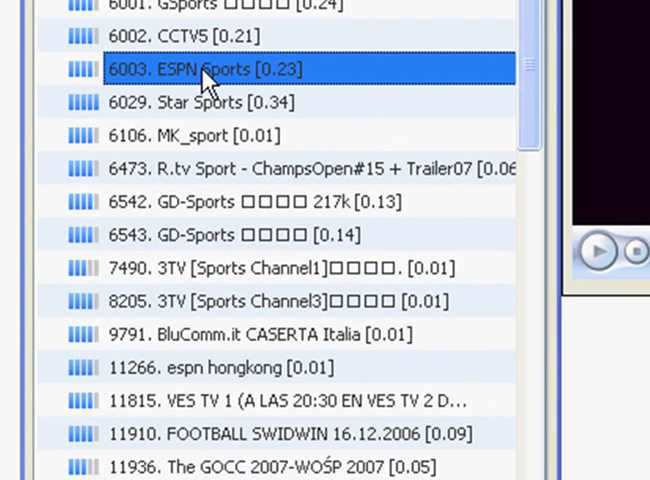
mouse_move(446, 106)
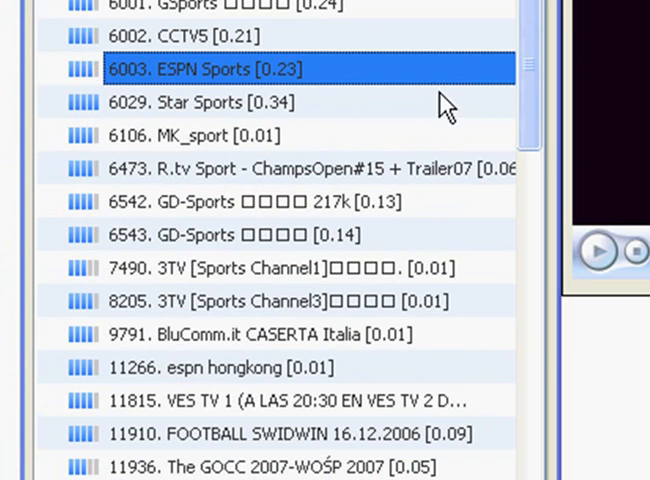
mouse_move(418, 84)
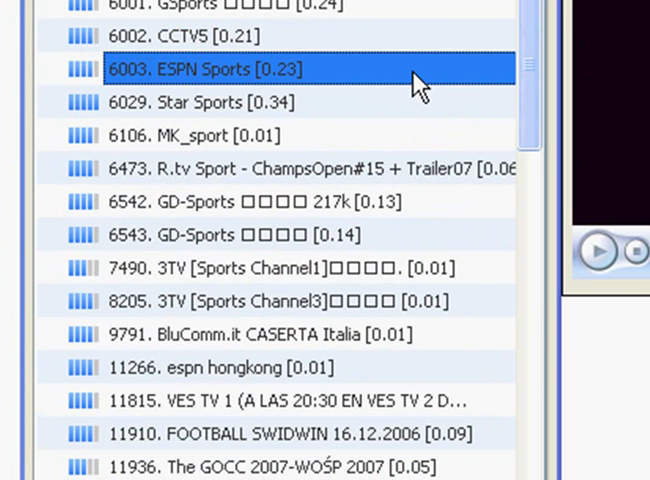
right_click(420, 82)
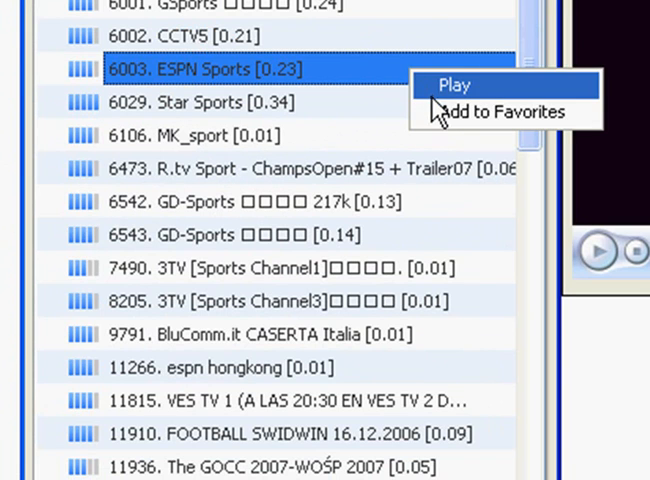
mouse_move(504, 112)
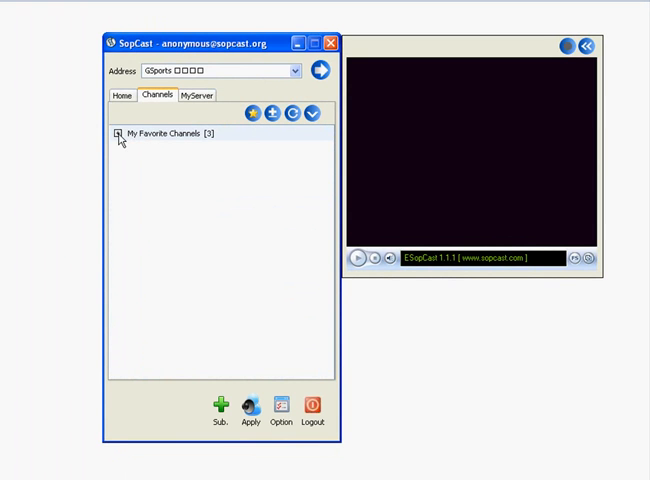
Expand My Favorite Channels to review the three favorites, then regroup the list with Sport Channels expanded
left_click(114, 132)
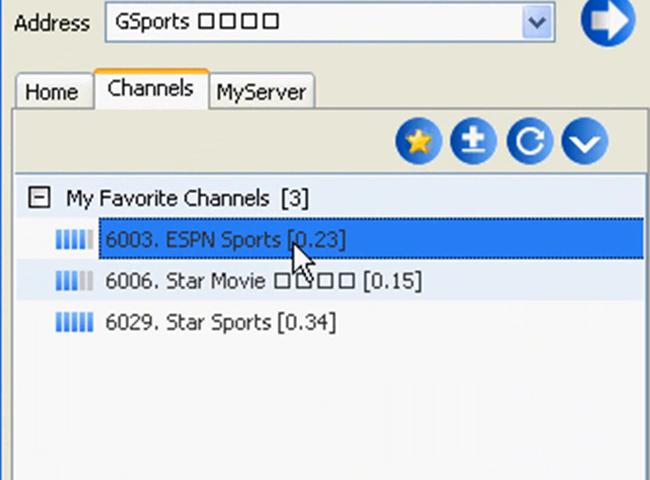
mouse_move(588, 140)
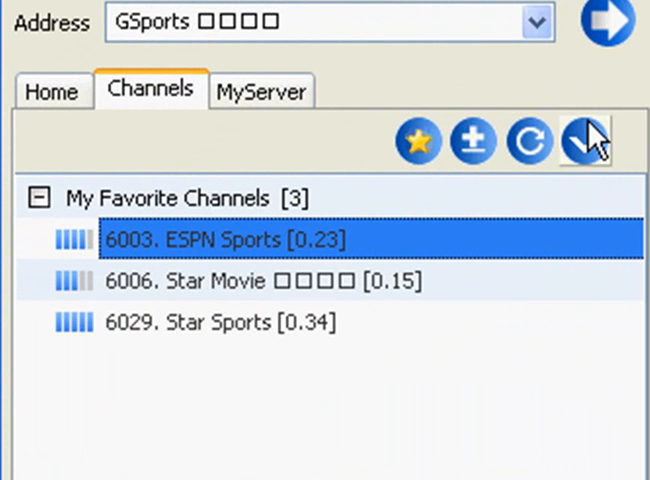
left_click(584, 140)
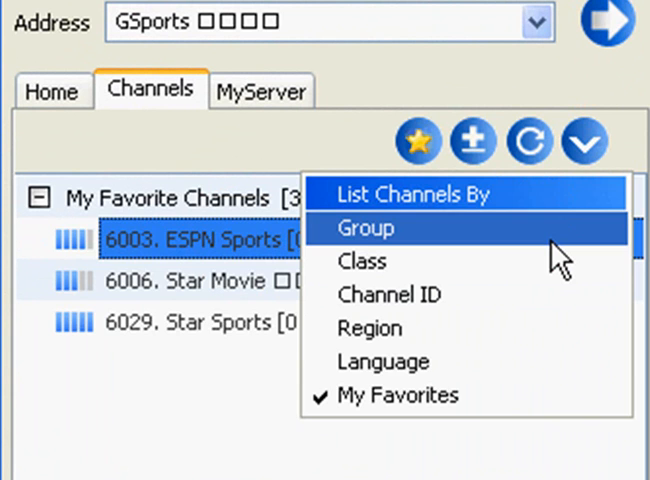
left_click(364, 228)
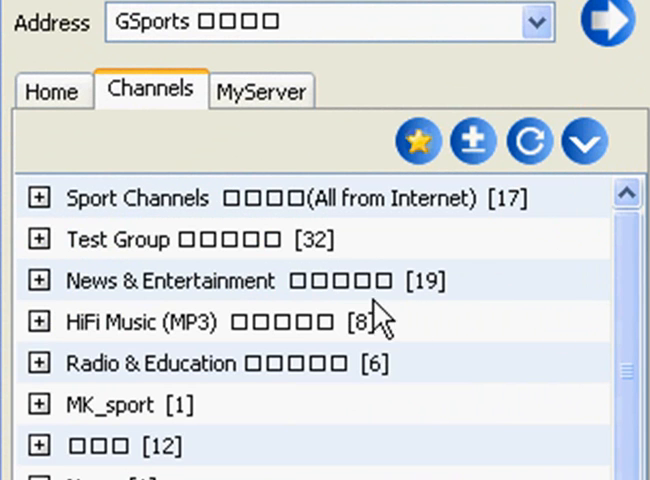
left_click(42, 198)
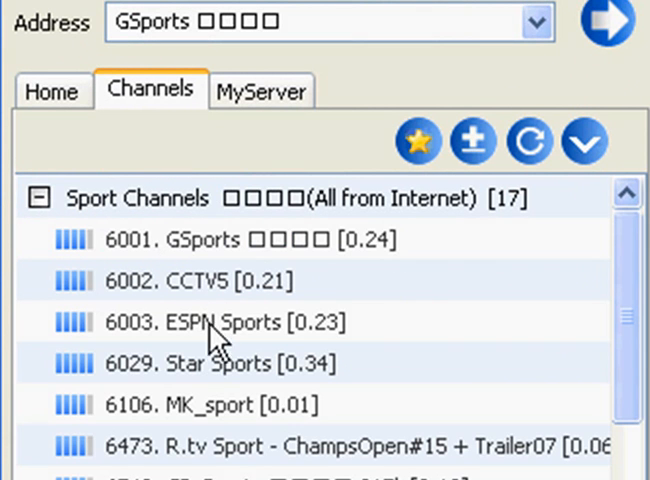
Start 6029. Star Sports playing in the built-in player
left_click(210, 364)
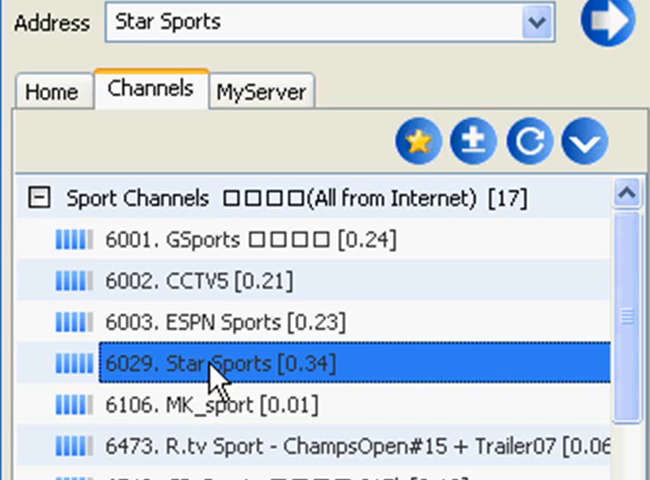
double_click(216, 356)
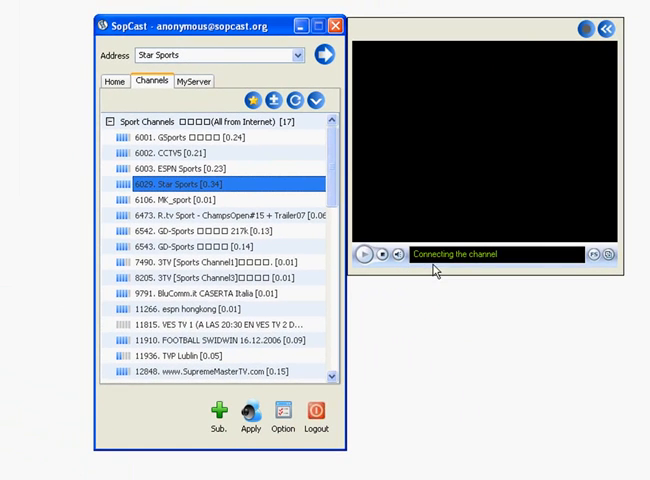
mouse_move(470, 268)
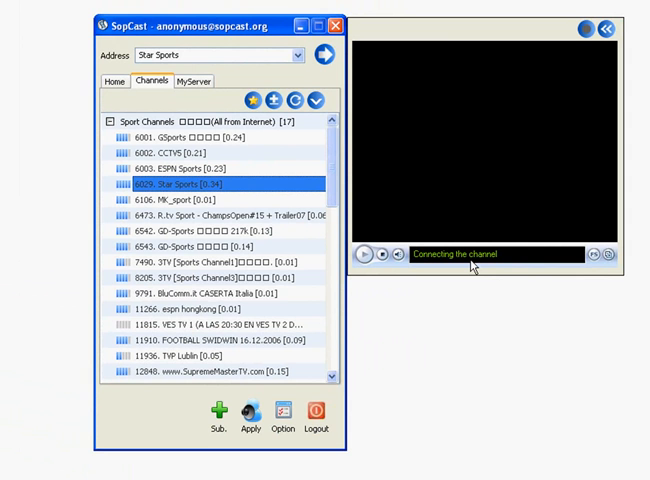
mouse_move(414, 258)
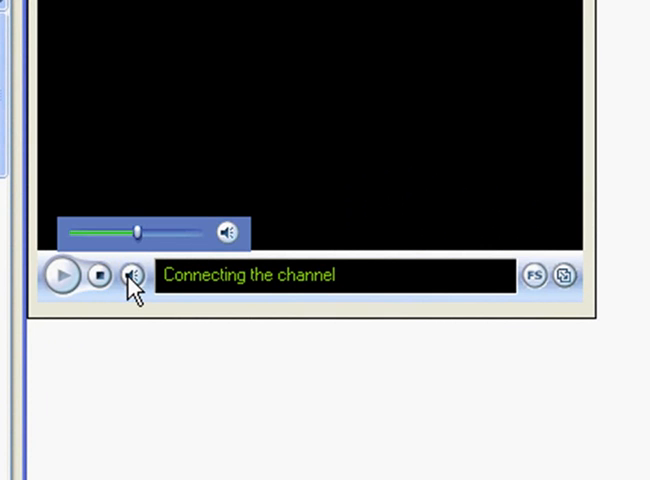
Raise the player's volume slider while Star Sports is connecting
left_click_drag(136, 232, 176, 232)
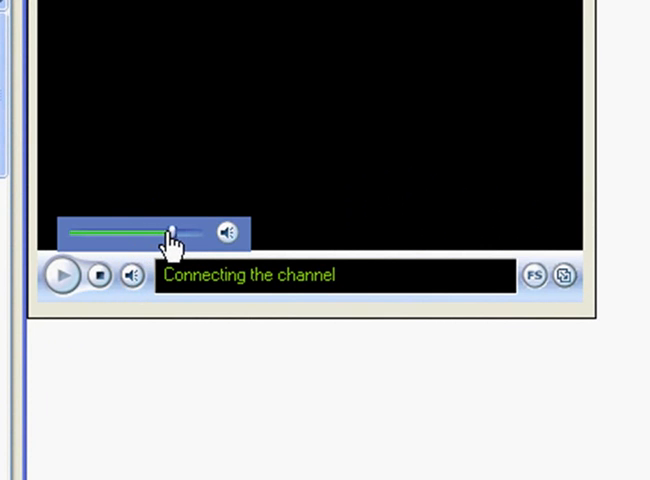